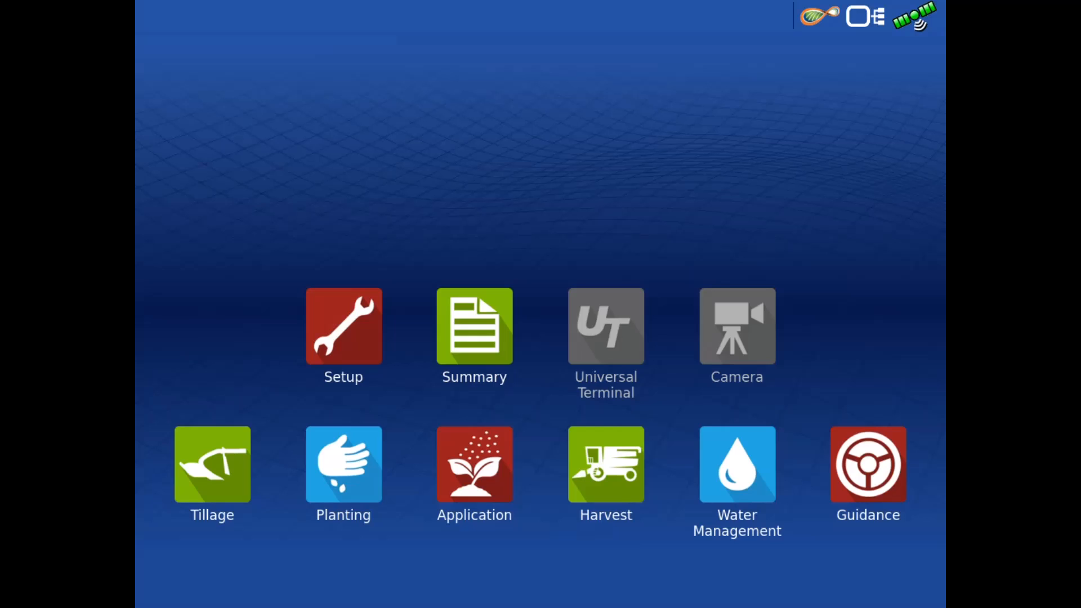
- Begin a new Application operating configuration from the home screen
click(474, 464)
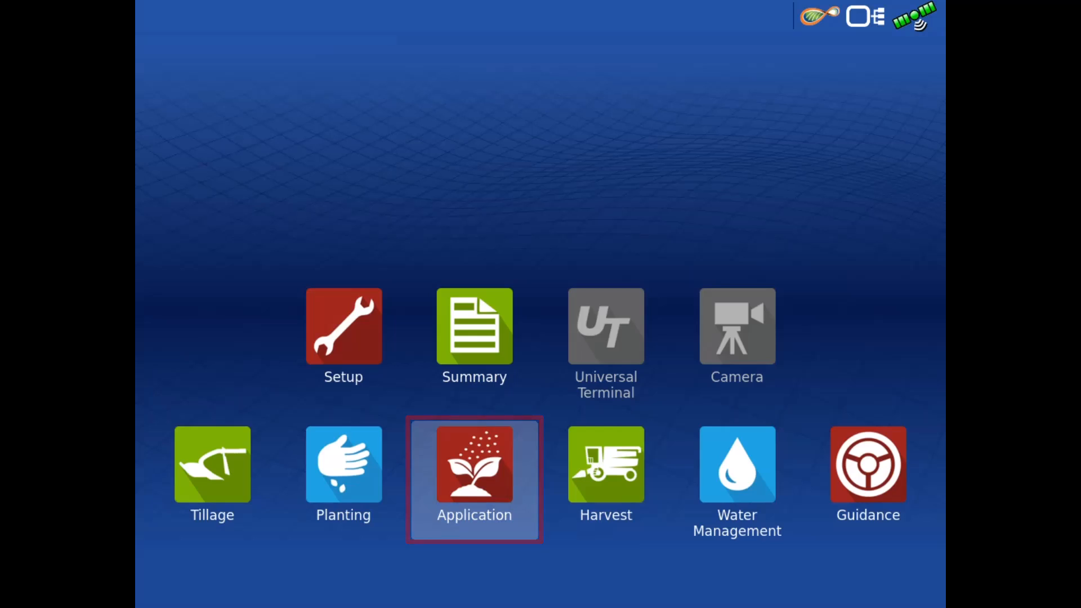
click(474, 463)
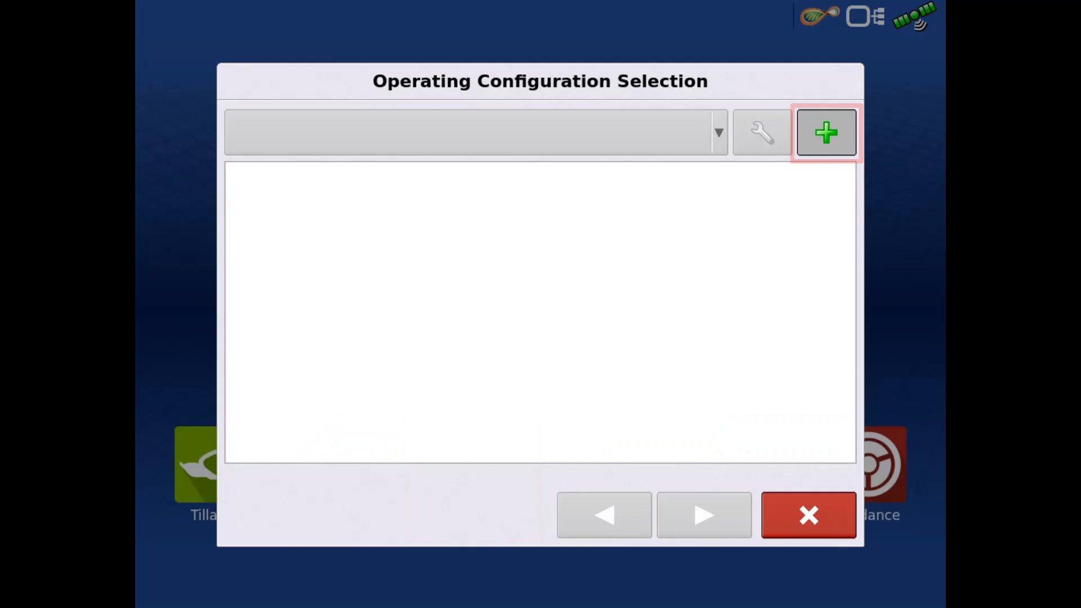
click(825, 133)
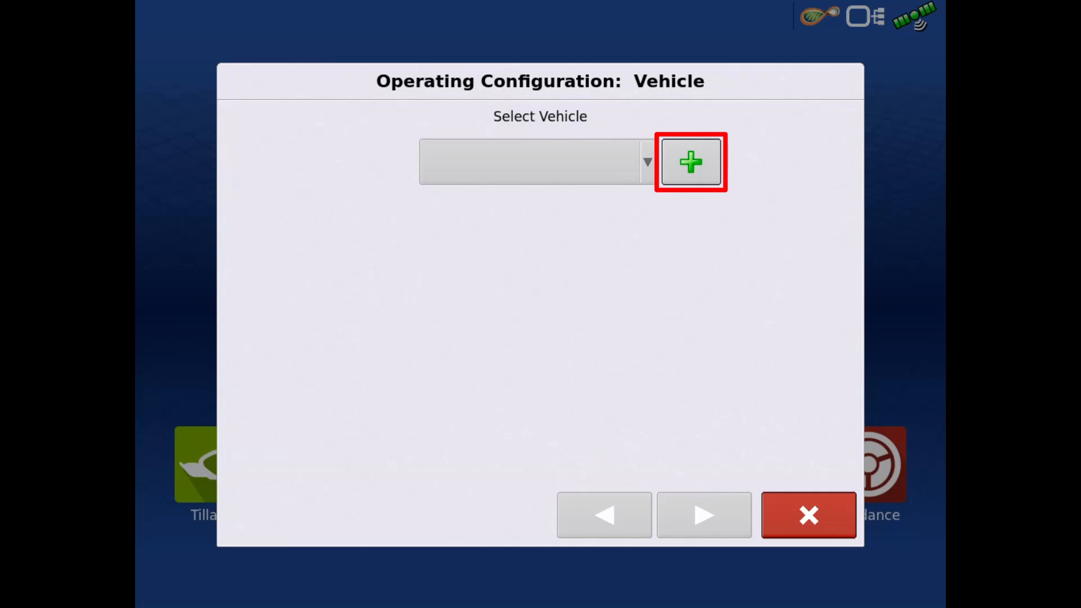
- Add a vehicle: Self-propelled applicator, make CaseIH, model Patriot 4420
click(690, 161)
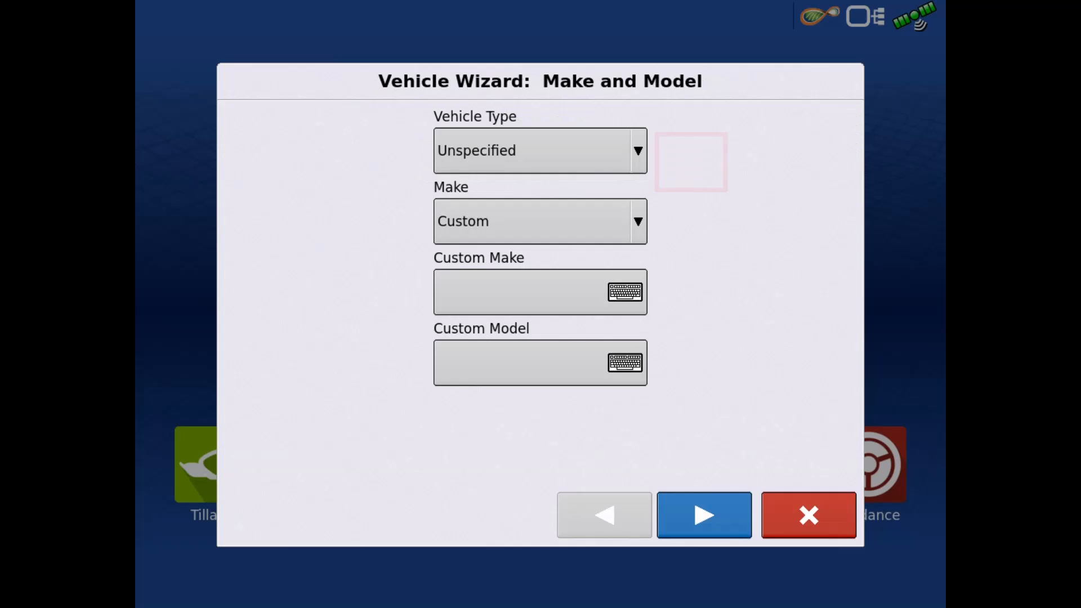
click(539, 149)
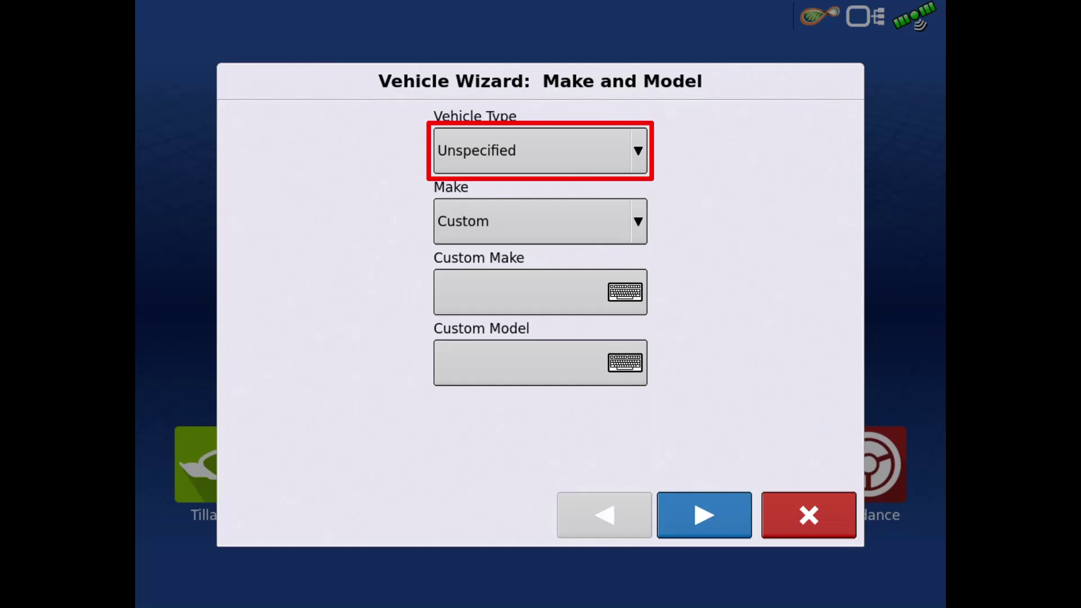
click(539, 150)
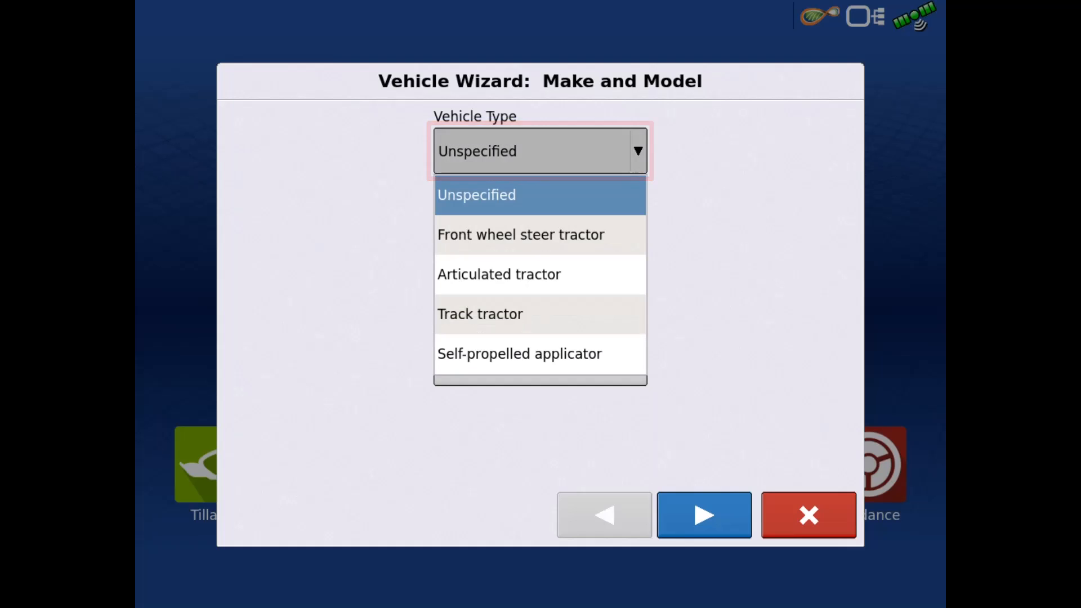
click(521, 352)
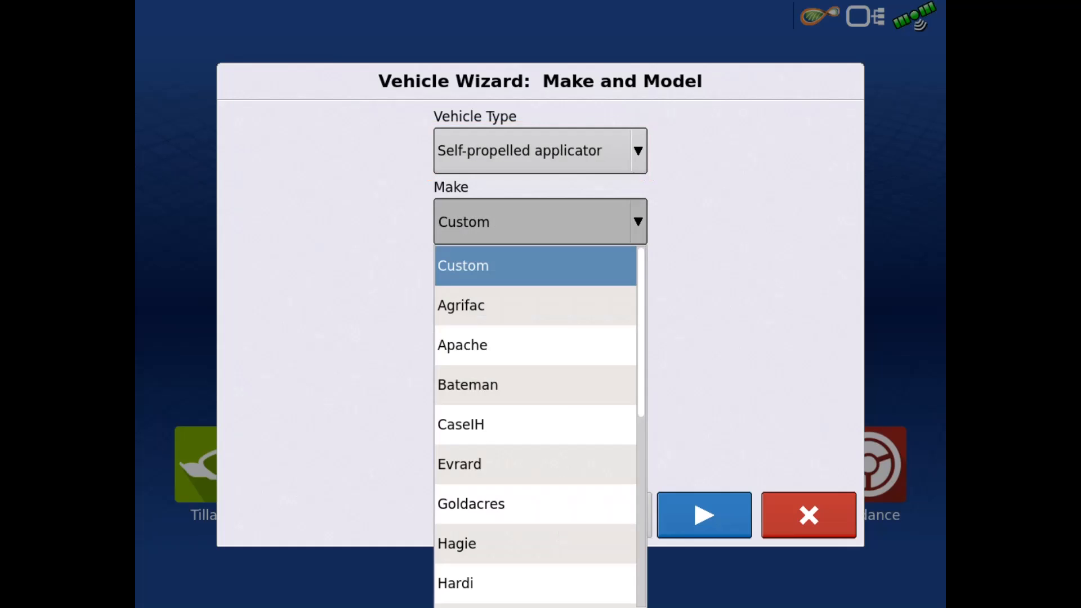
click(460, 425)
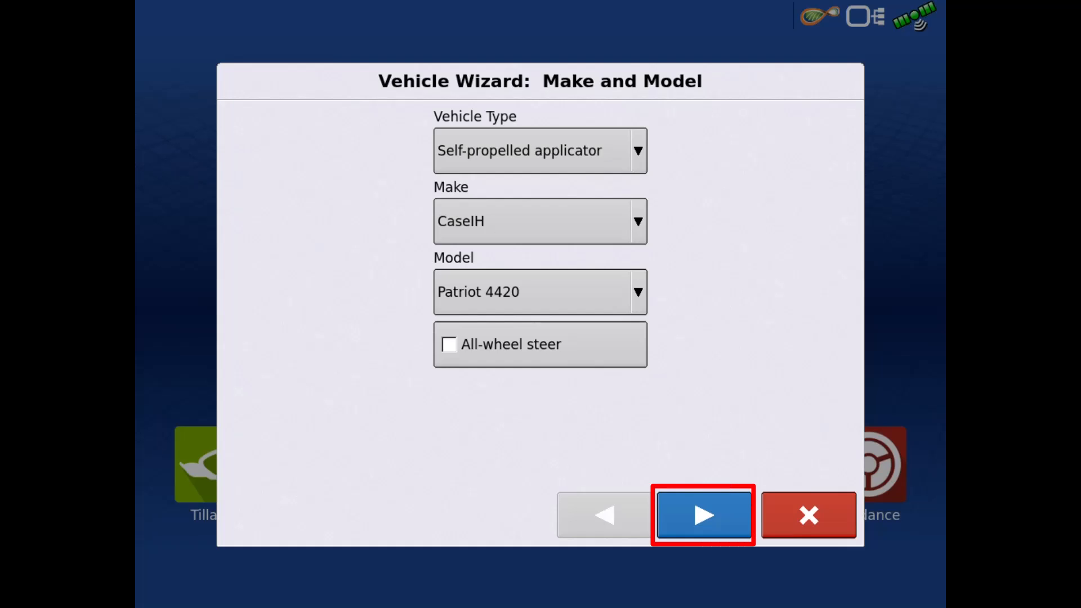
click(703, 515)
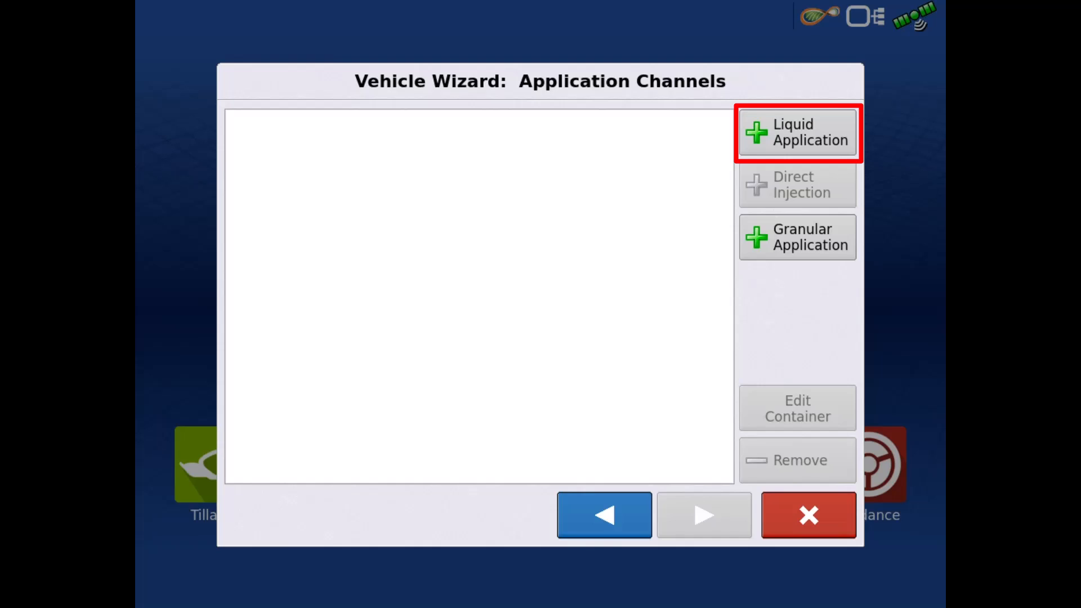
- Add a Liquid Application channel with a DirectCommand L2 rate controller
click(798, 132)
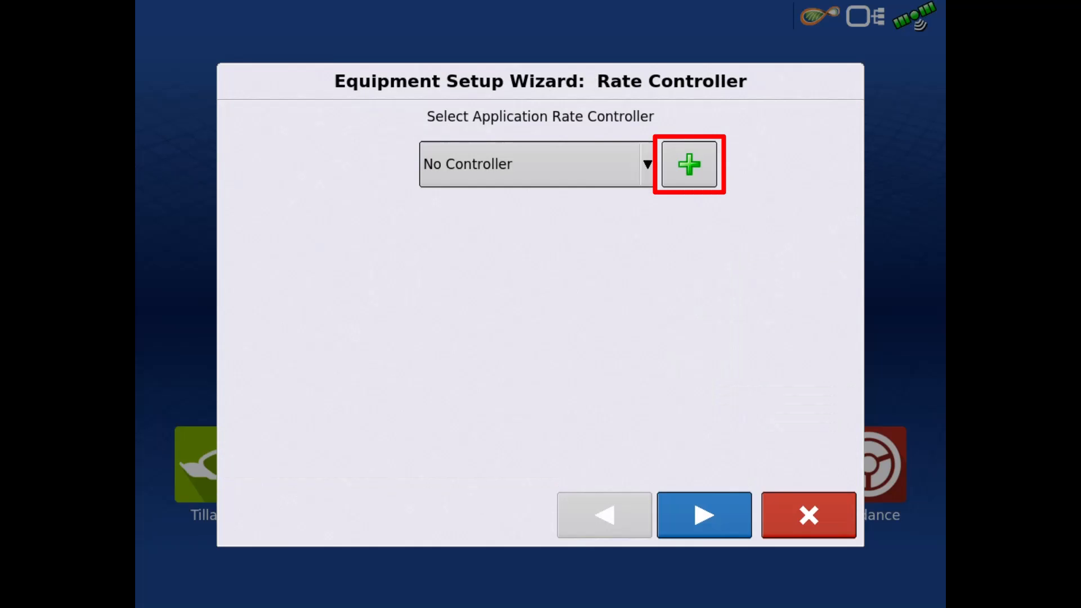
click(688, 164)
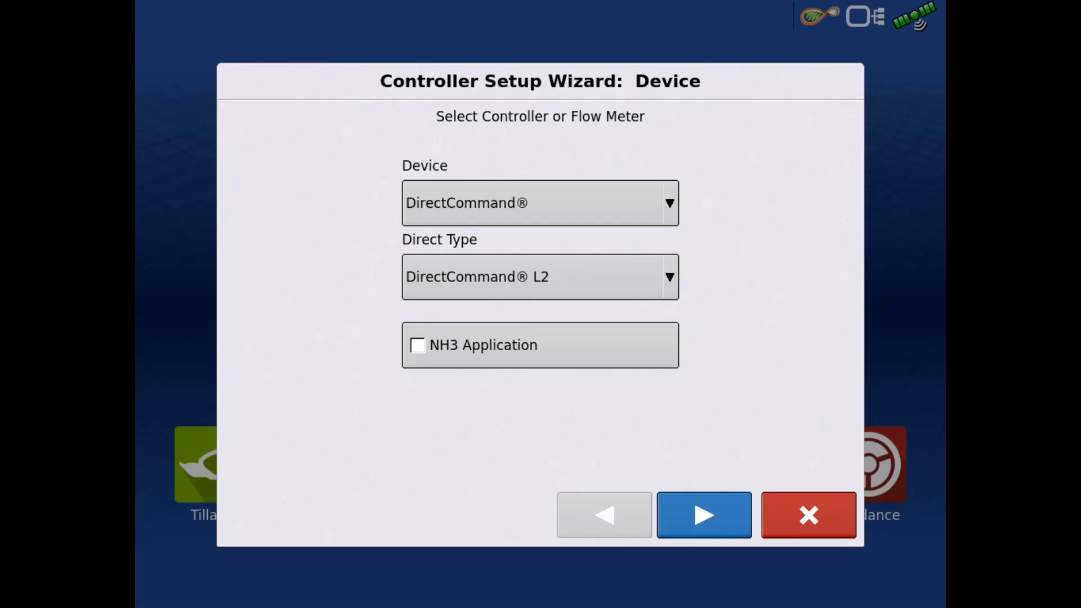
click(703, 514)
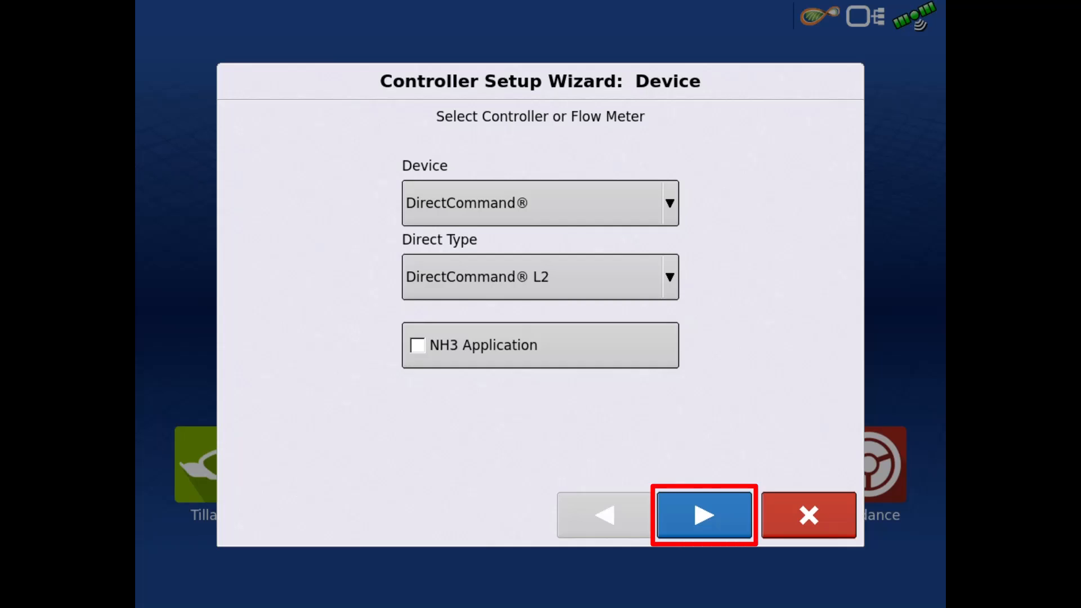
click(703, 514)
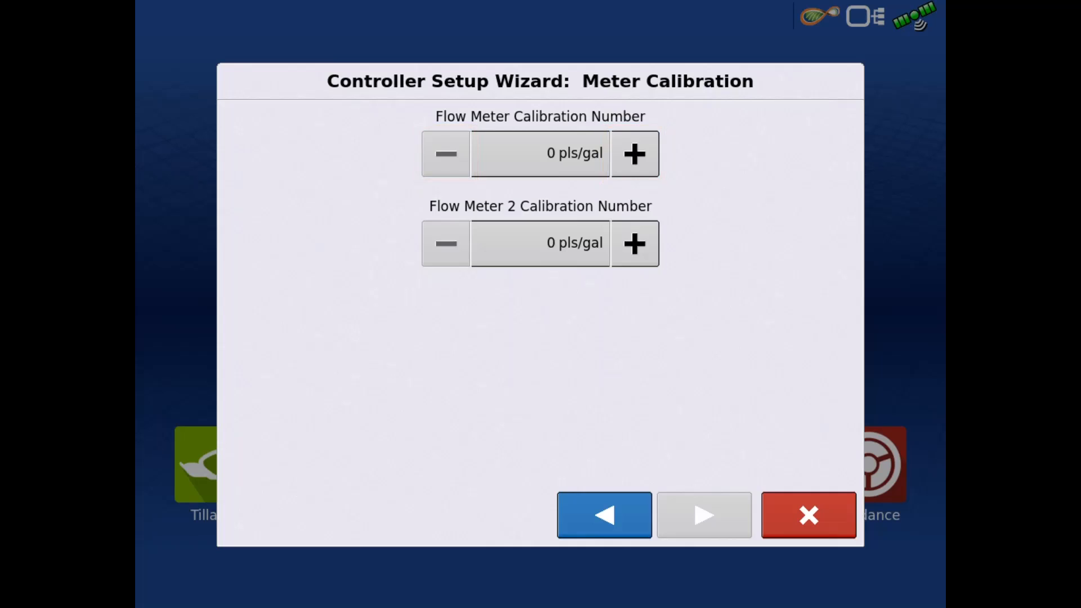
- Calibrate the flow meter at 71 pls/gal and finish the Direct L2 controller
click(540, 153)
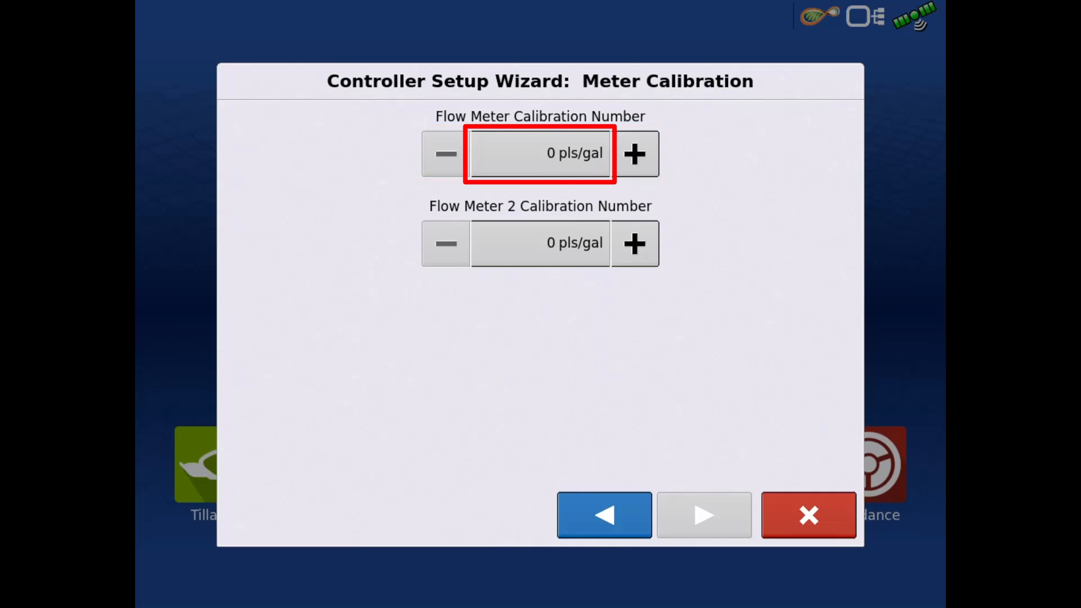
click(539, 153)
text(71)
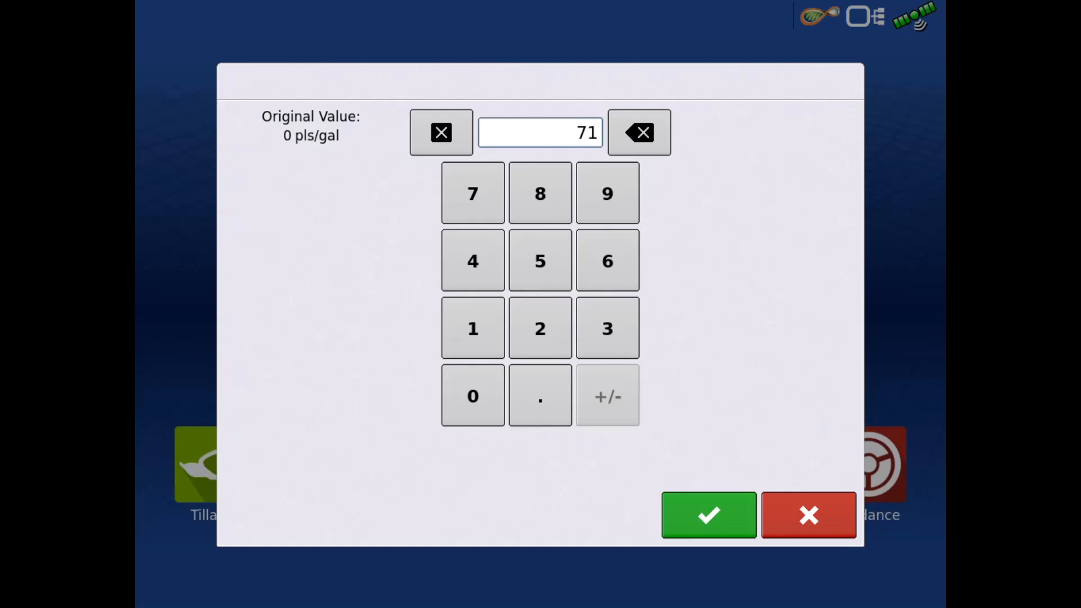
click(708, 515)
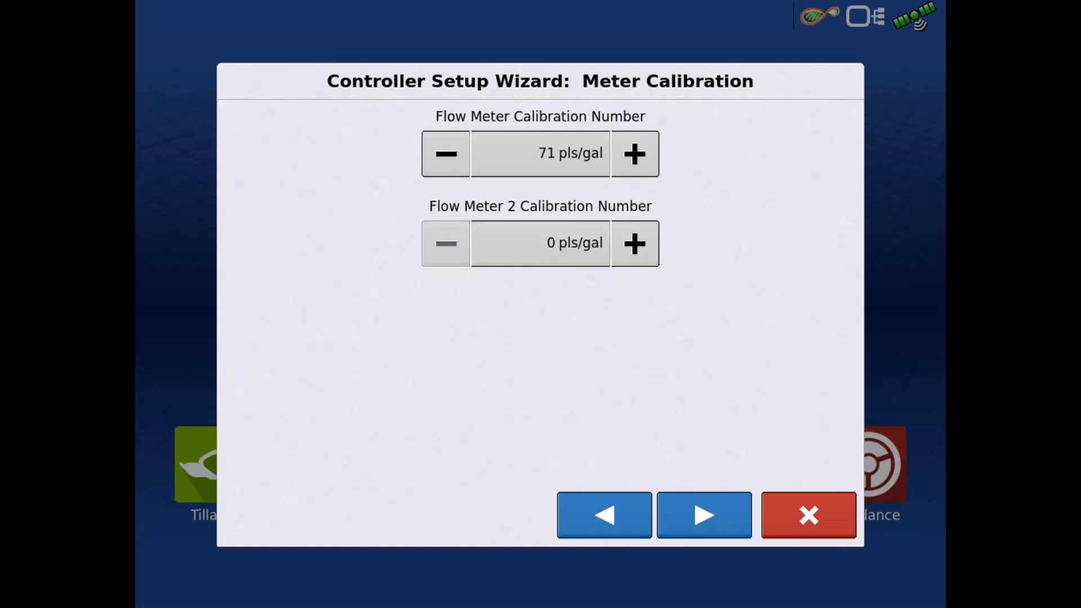
click(703, 514)
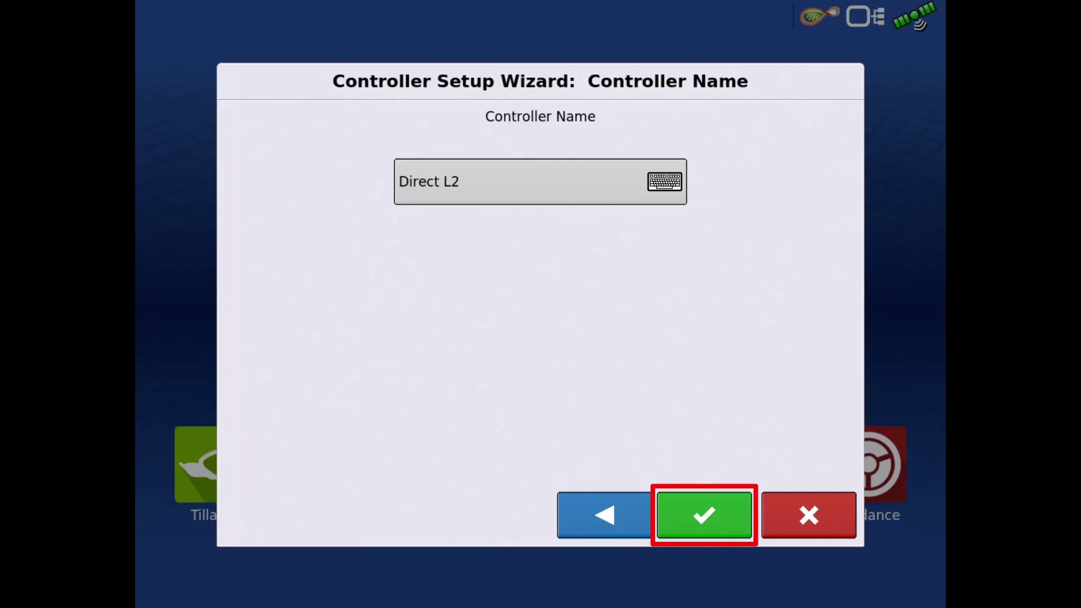
click(703, 515)
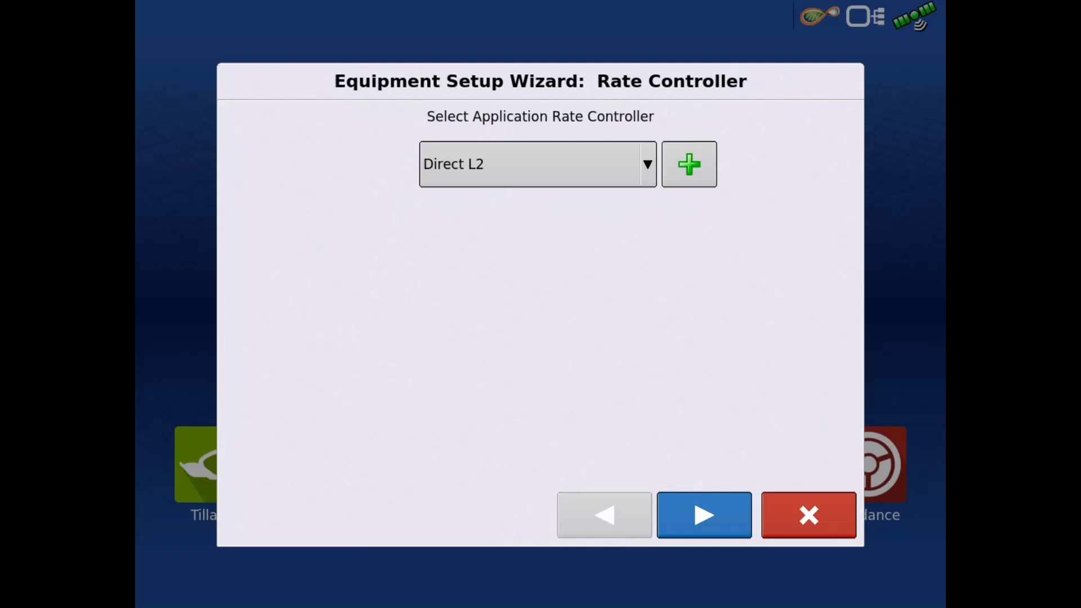
- Set the Main Tank capacity to 1200 gallons
click(703, 515)
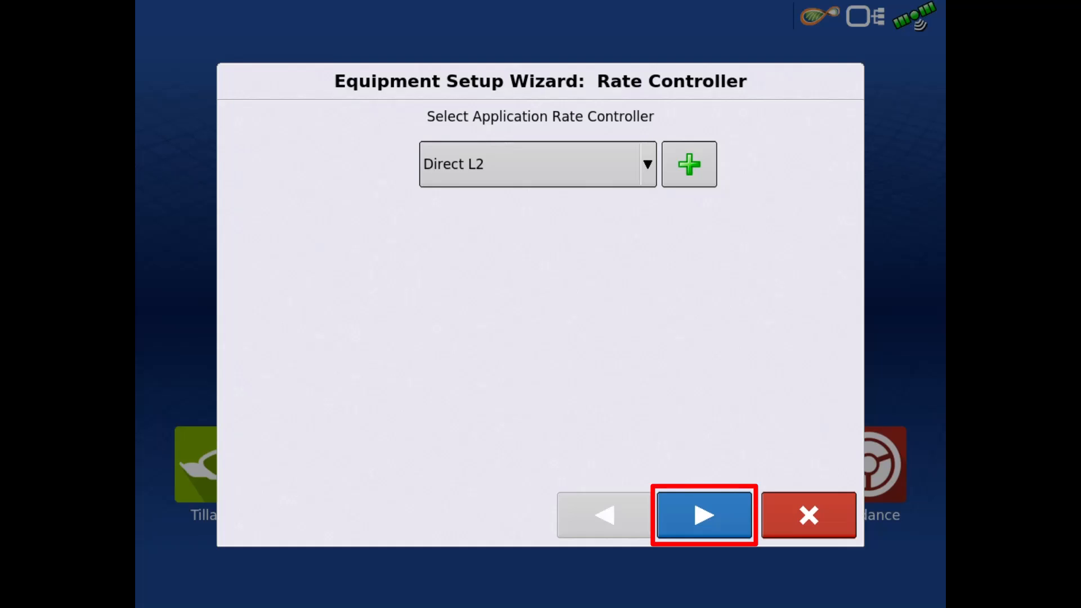
click(703, 514)
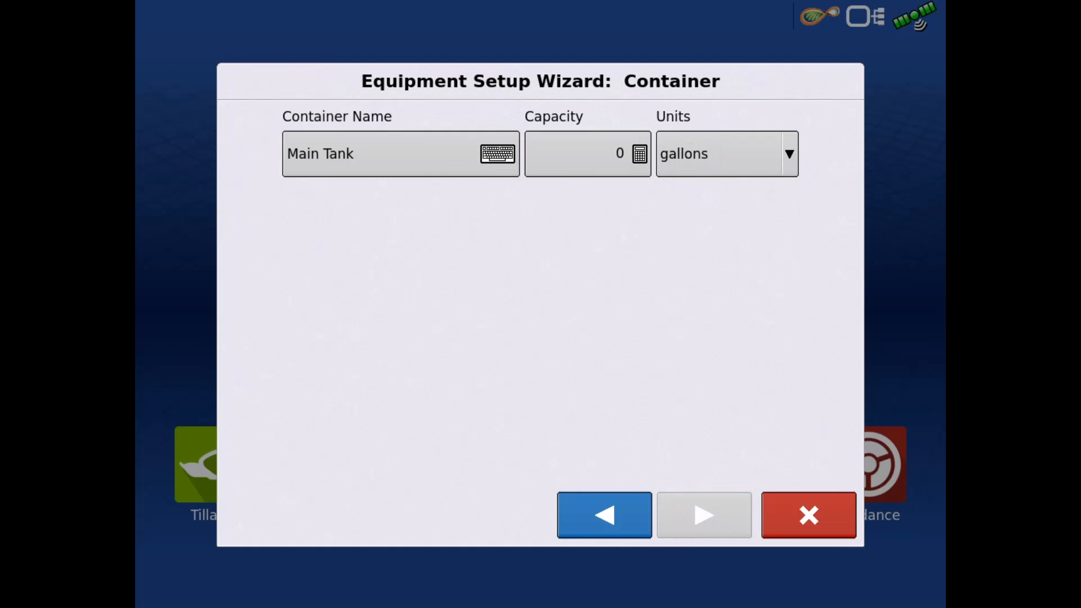
click(588, 153)
text(1)
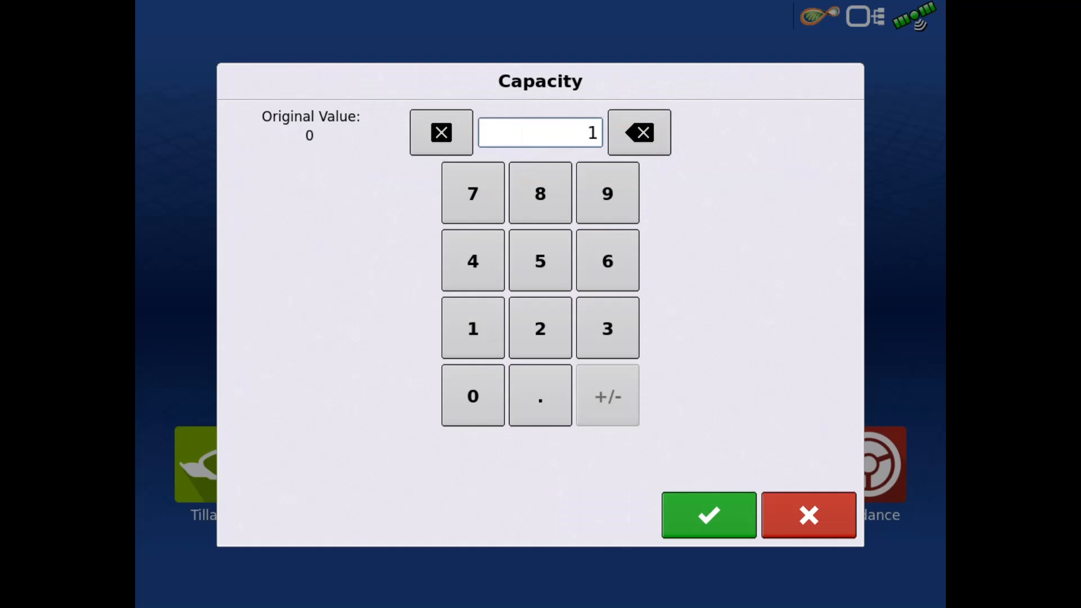
click(709, 515)
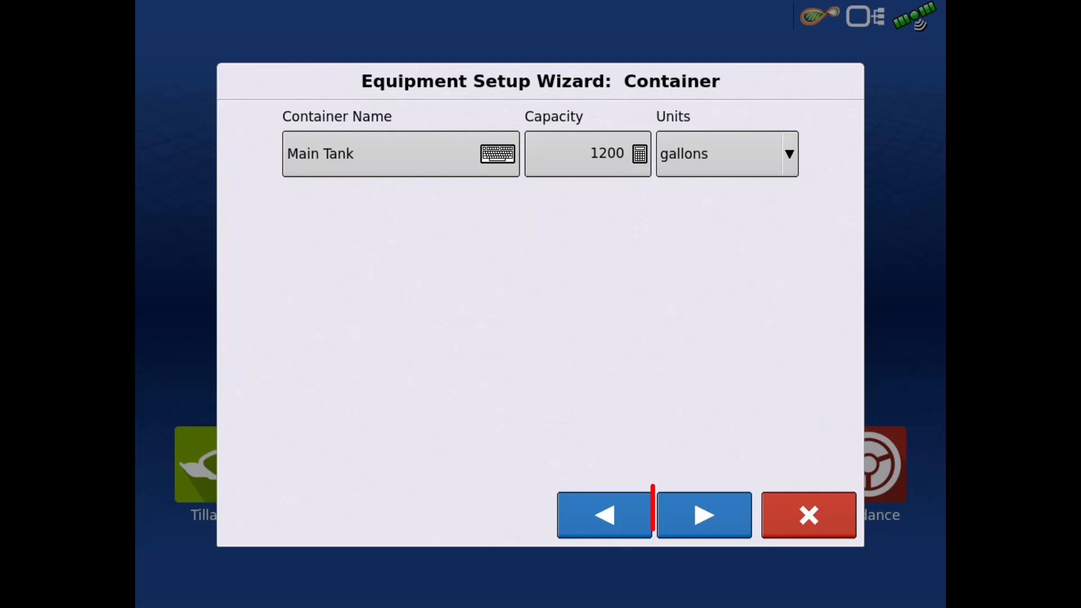
click(703, 514)
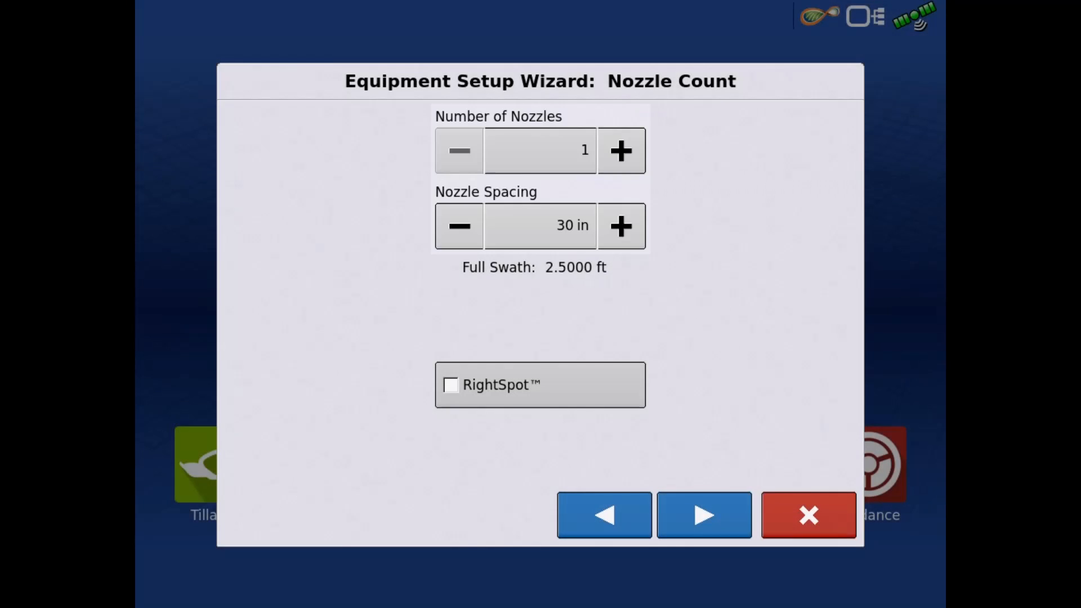
- Set 54 nozzles at 20 in spacing for a 90 ft swath
click(540, 150)
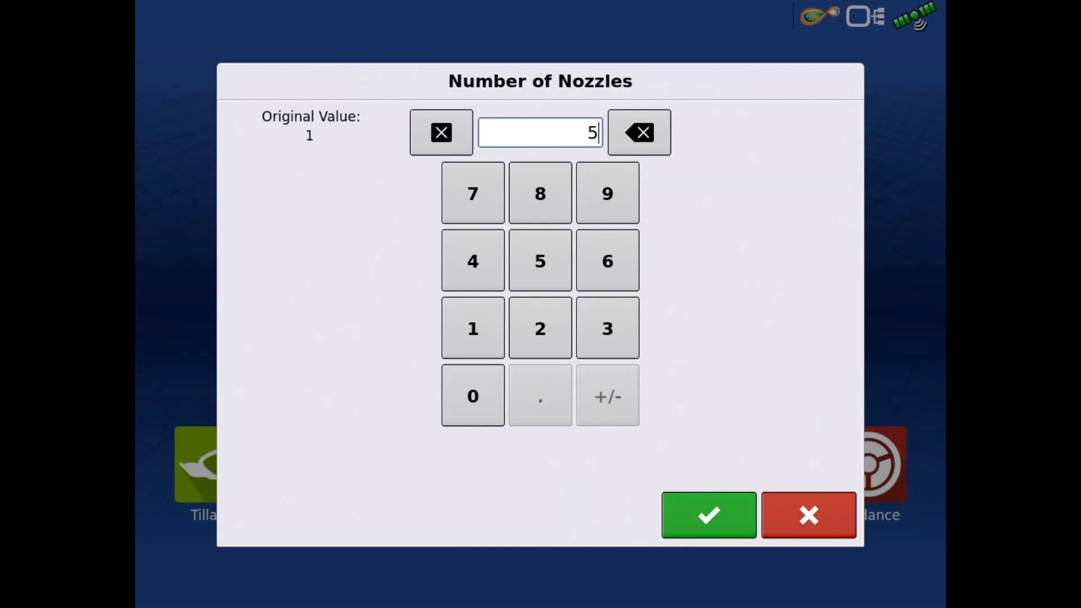
click(707, 515)
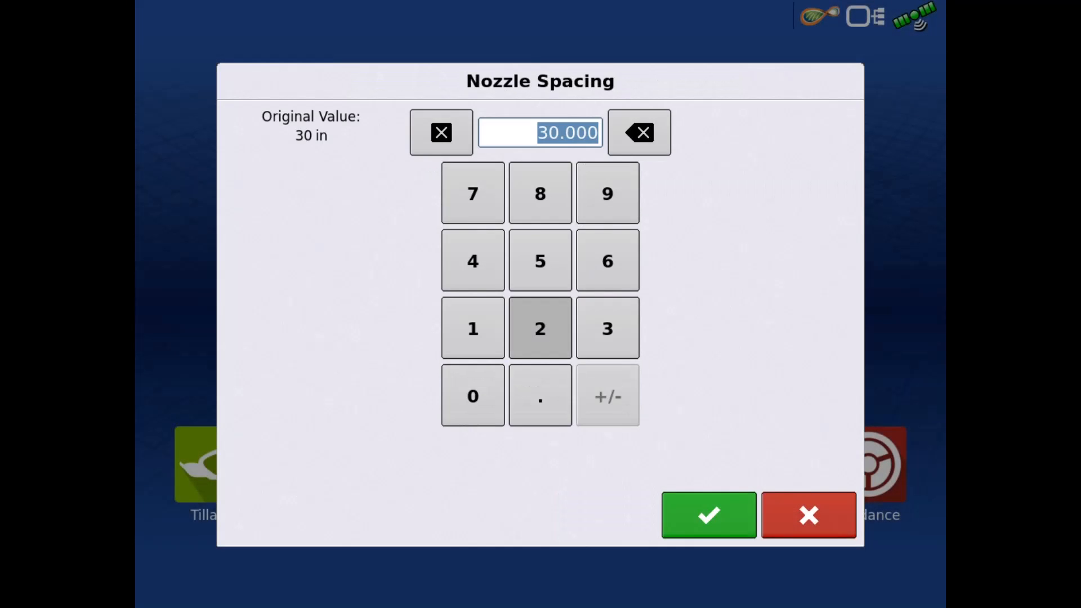
click(708, 515)
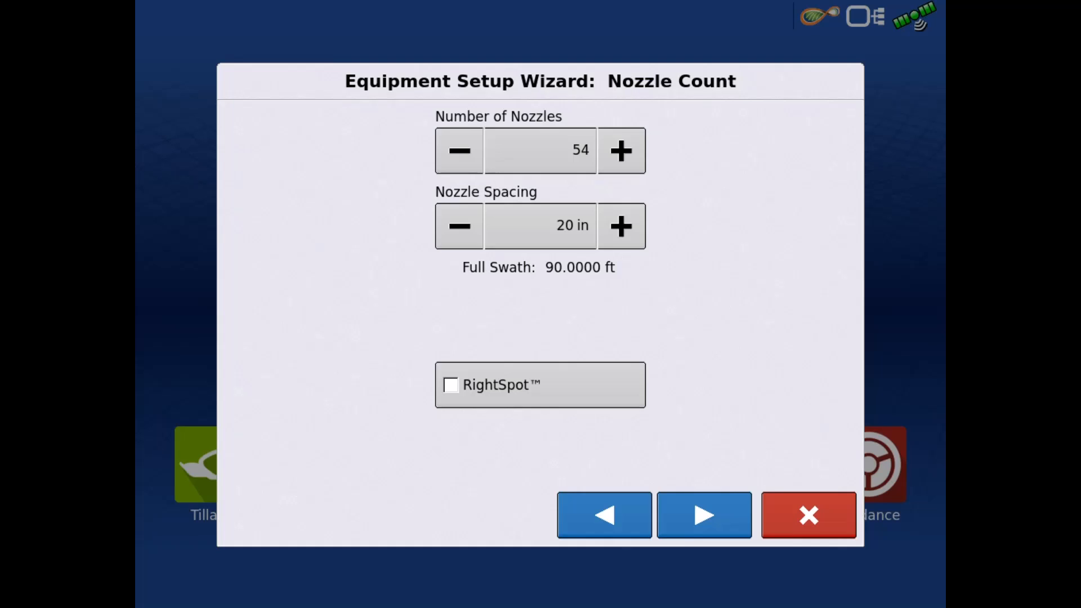
click(703, 514)
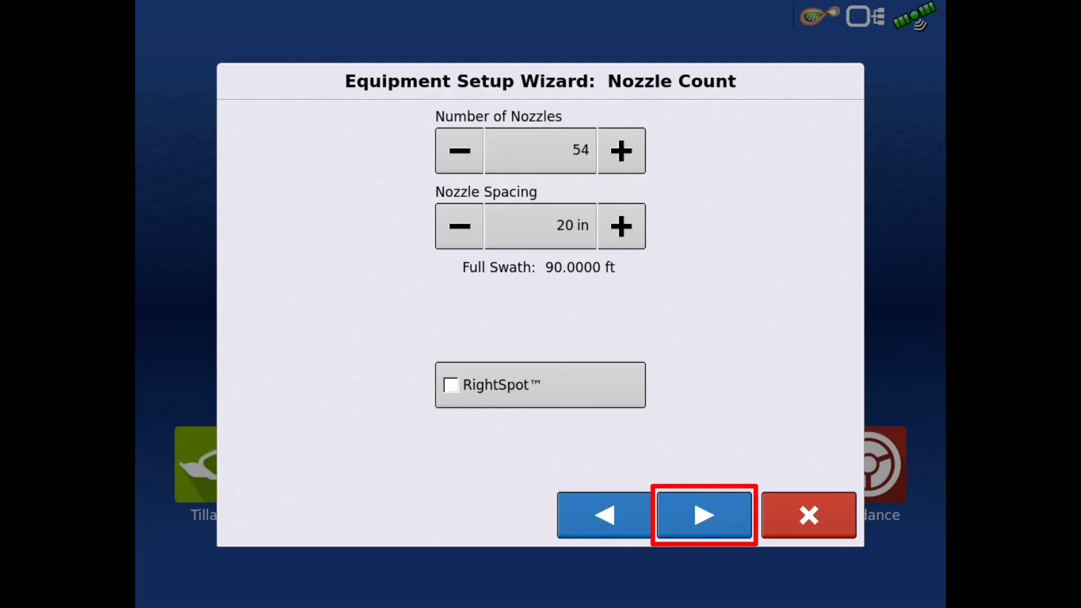
click(703, 515)
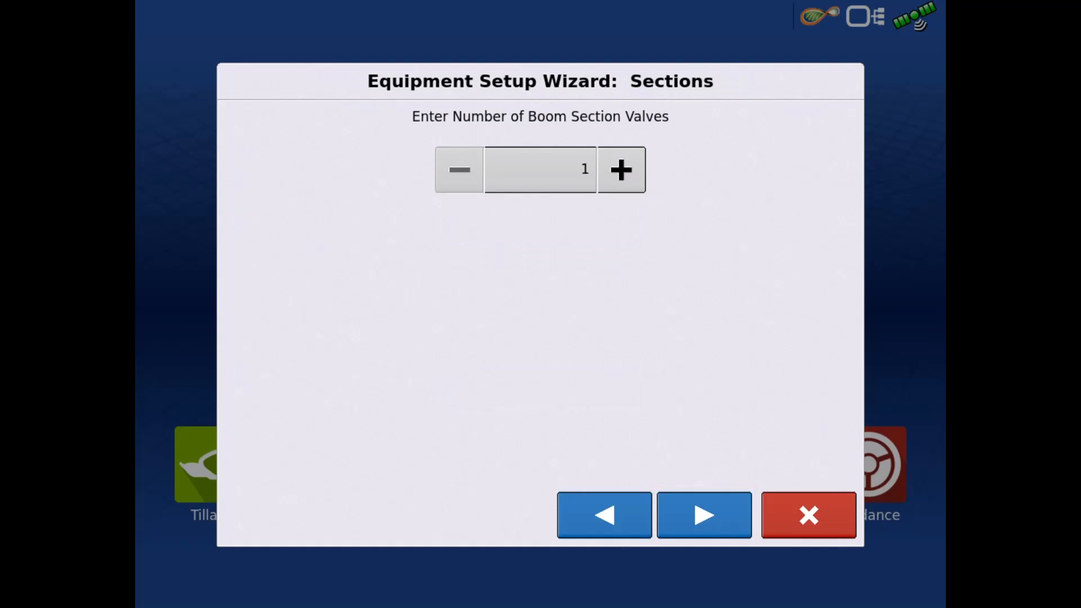
- Set 9 boom section valves, giving six nozzles per section
click(539, 170)
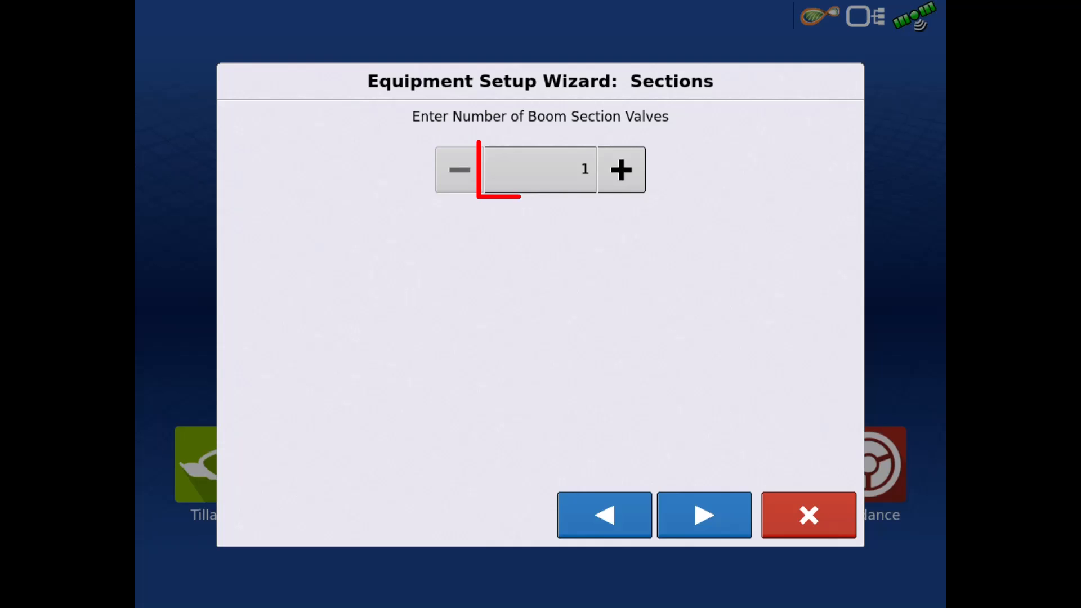
click(539, 170)
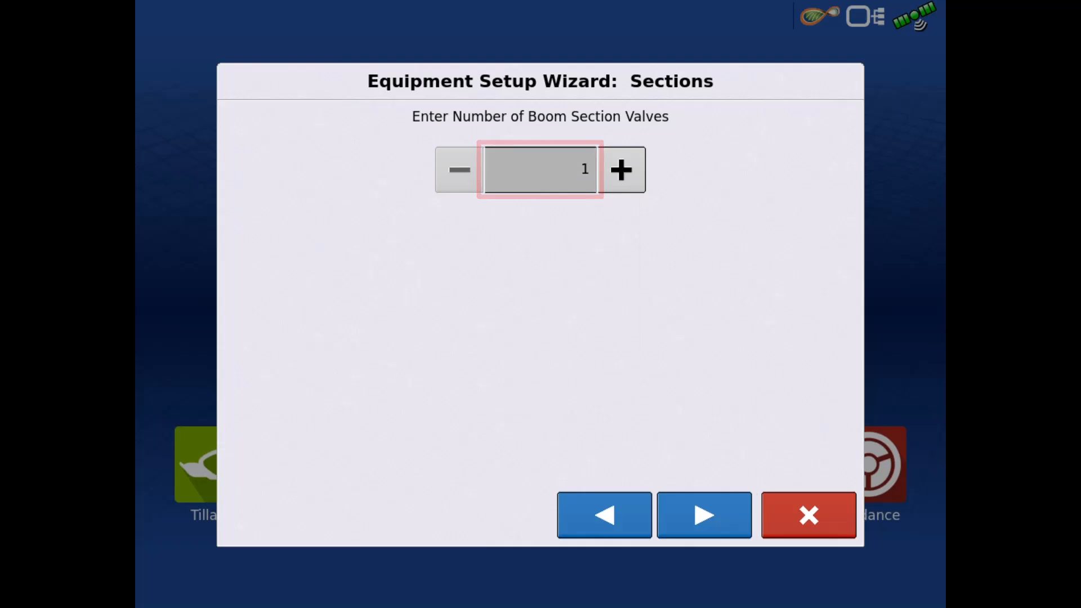
click(620, 170)
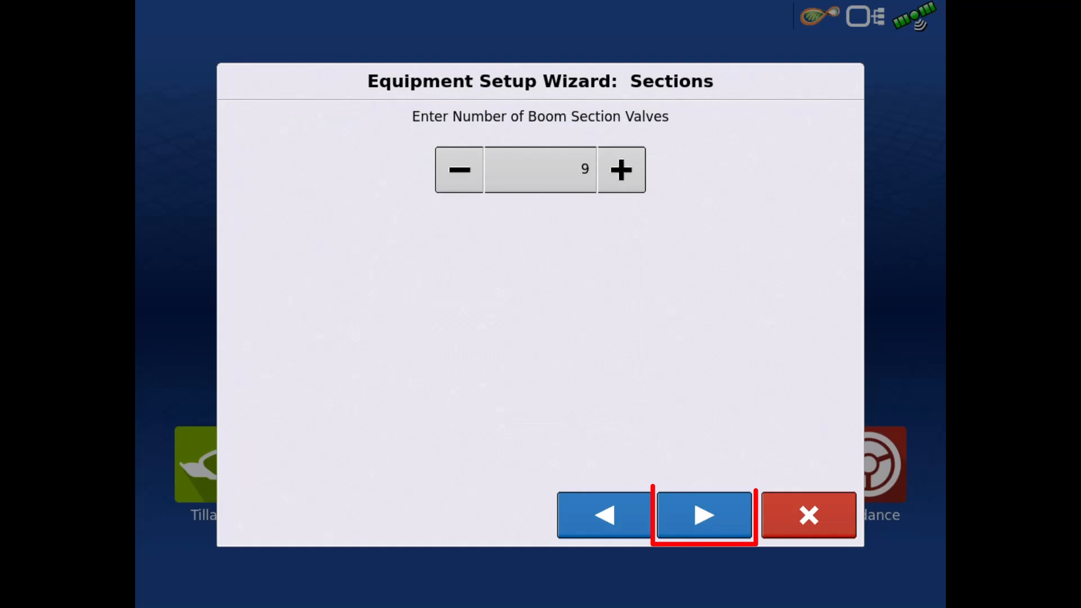
click(703, 515)
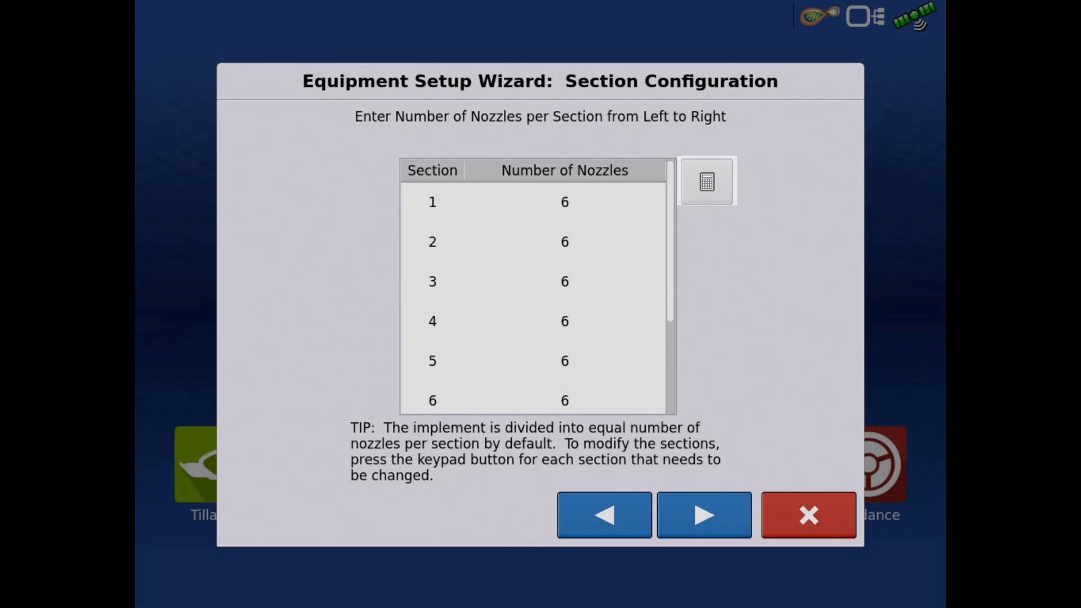
click(703, 514)
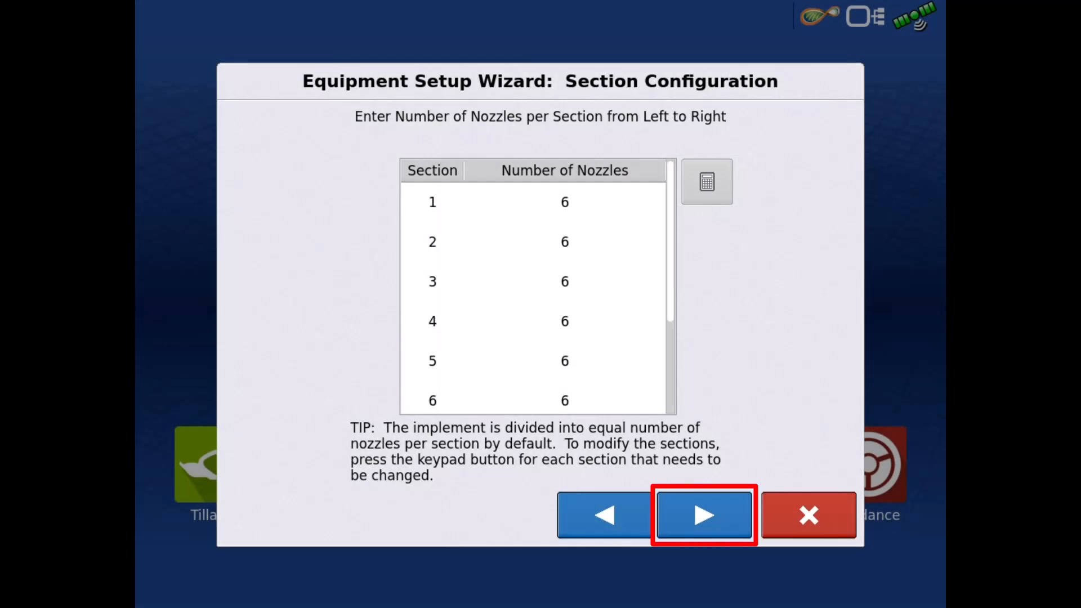
- Keep the section valve defaults and set a 7 ft behind application offset
click(703, 515)
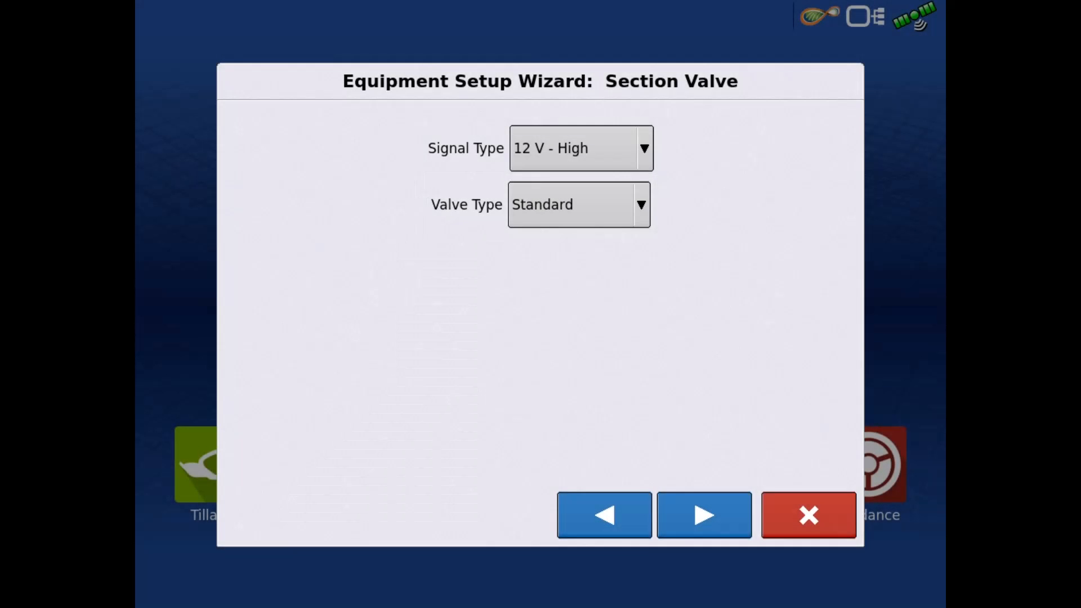
click(703, 515)
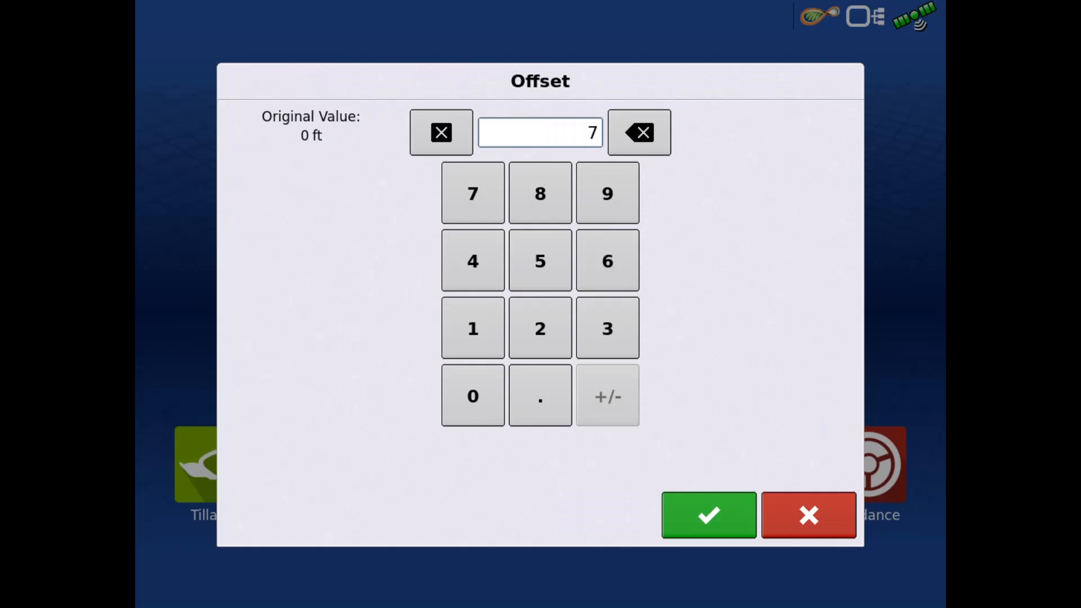
click(709, 515)
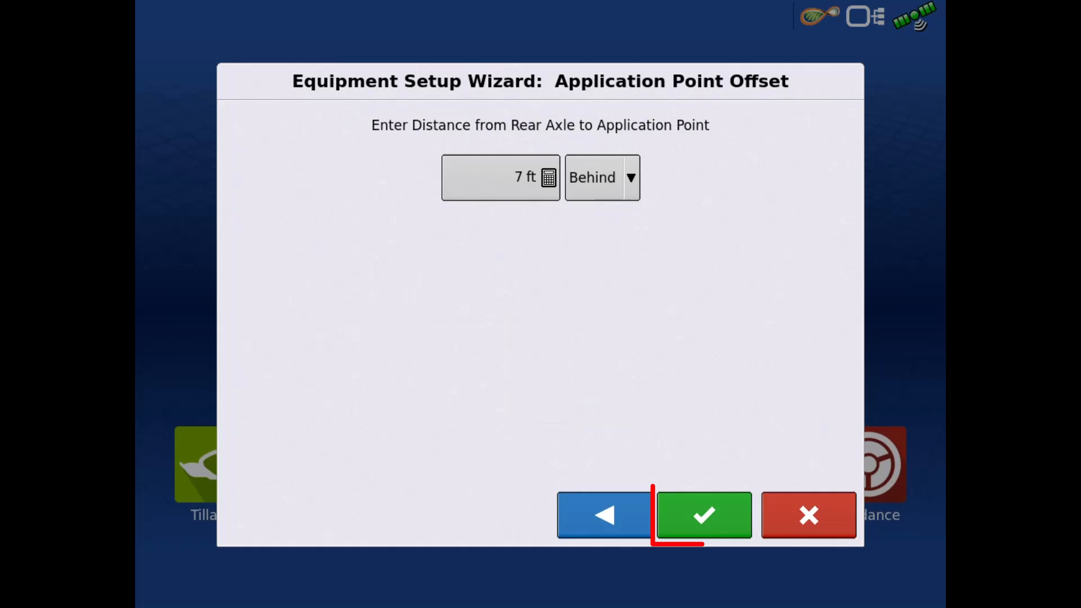
click(703, 515)
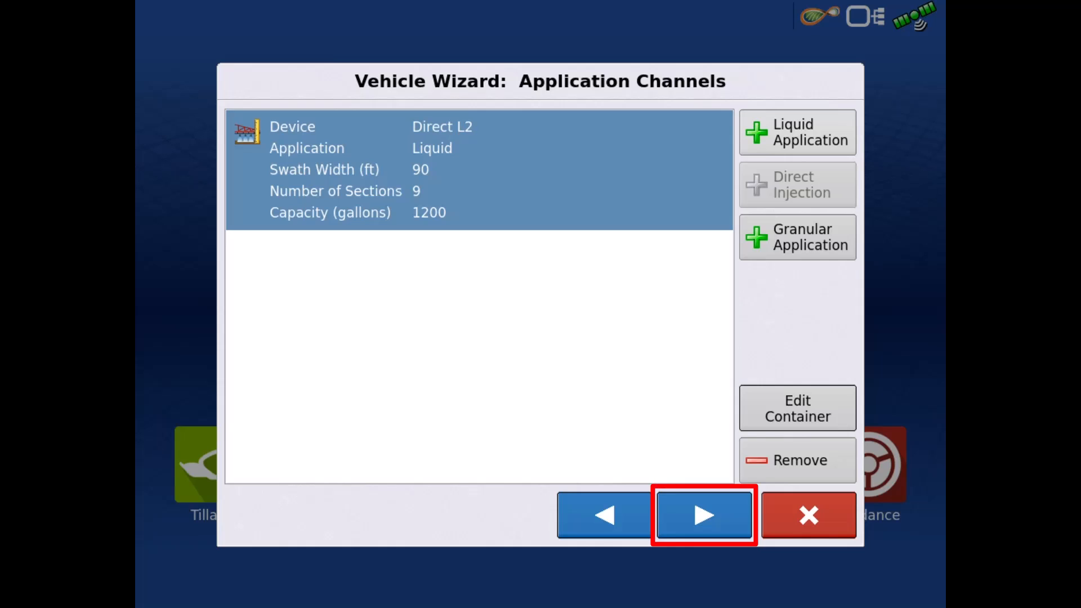
- Accept channel, devices and antenna offsets, saving the vehicle as CaseIH Patriot 4420
click(703, 515)
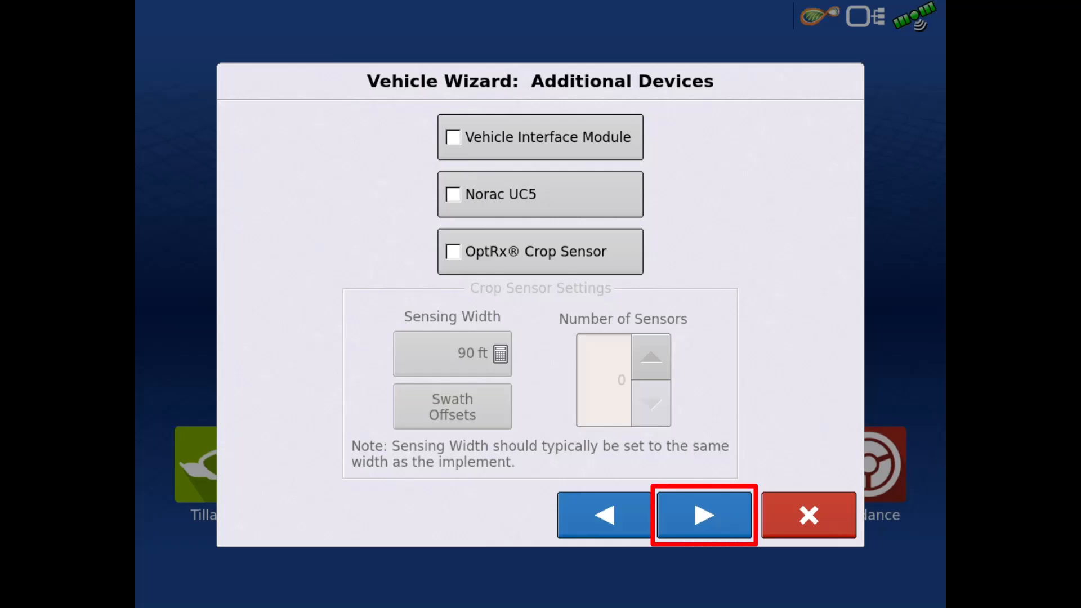
click(703, 515)
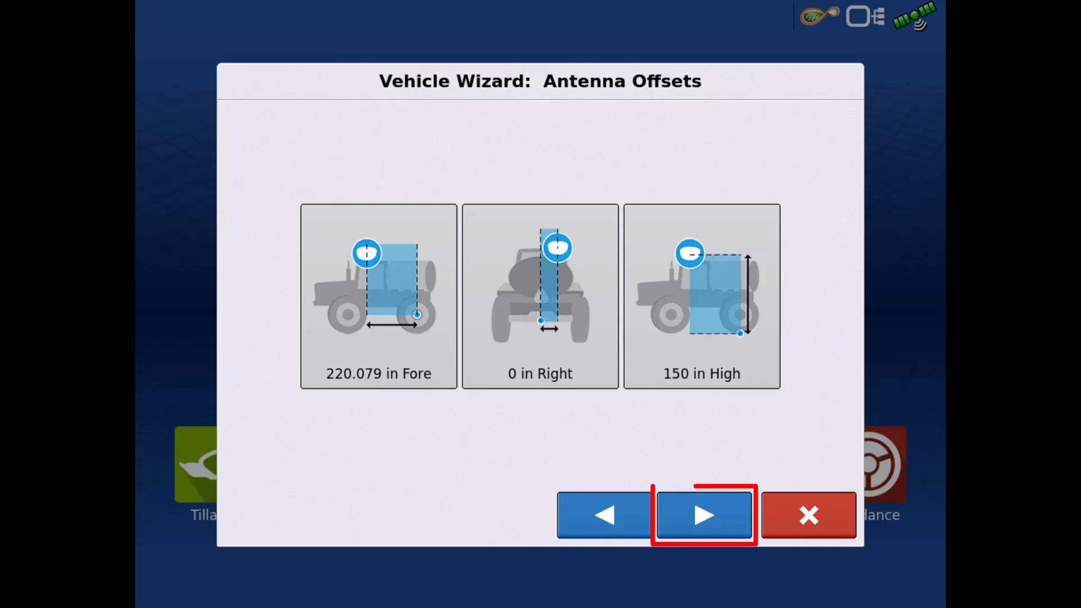
click(703, 514)
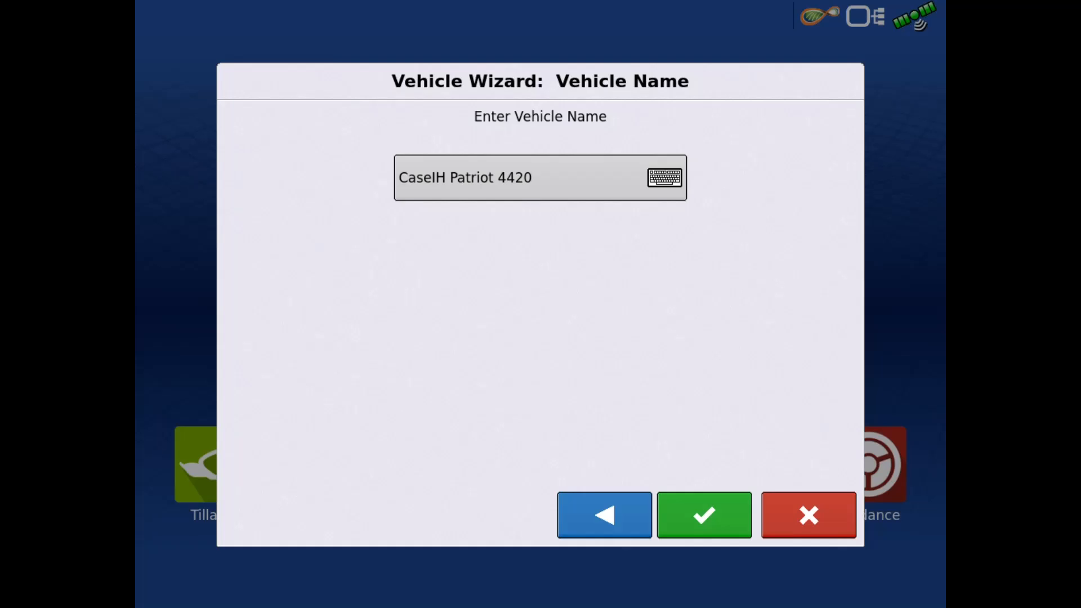
click(703, 515)
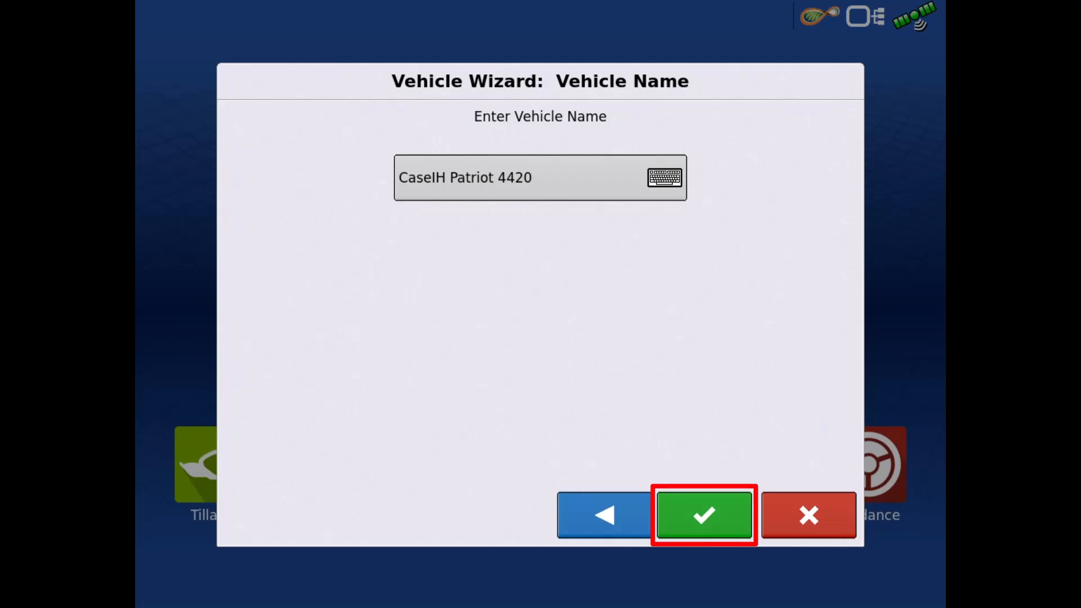
click(703, 515)
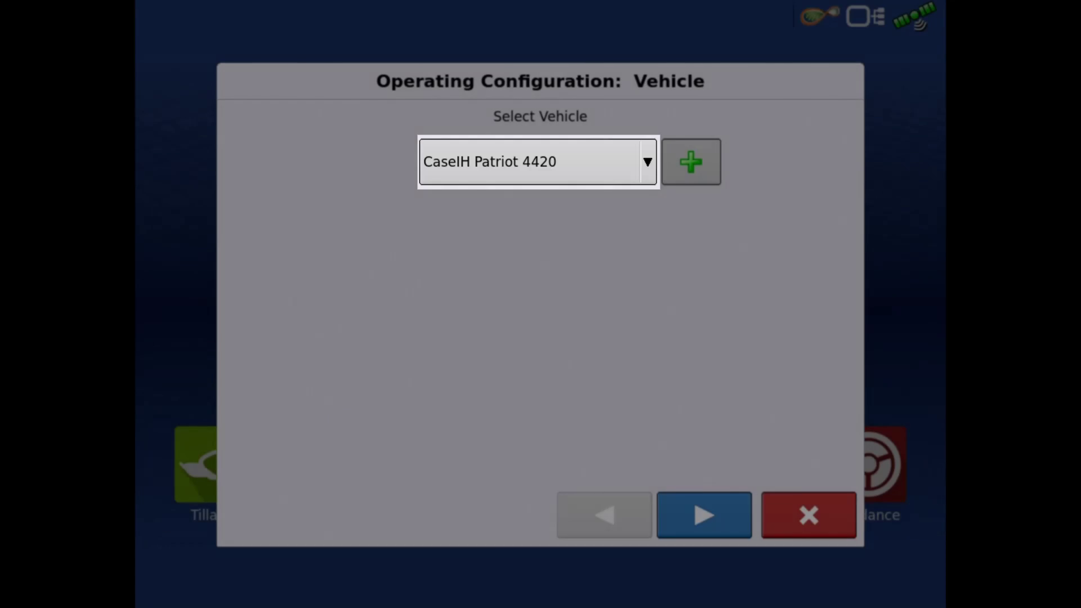
- Keep Display GPS speed source, accept the configuration name and select the configuration
click(703, 515)
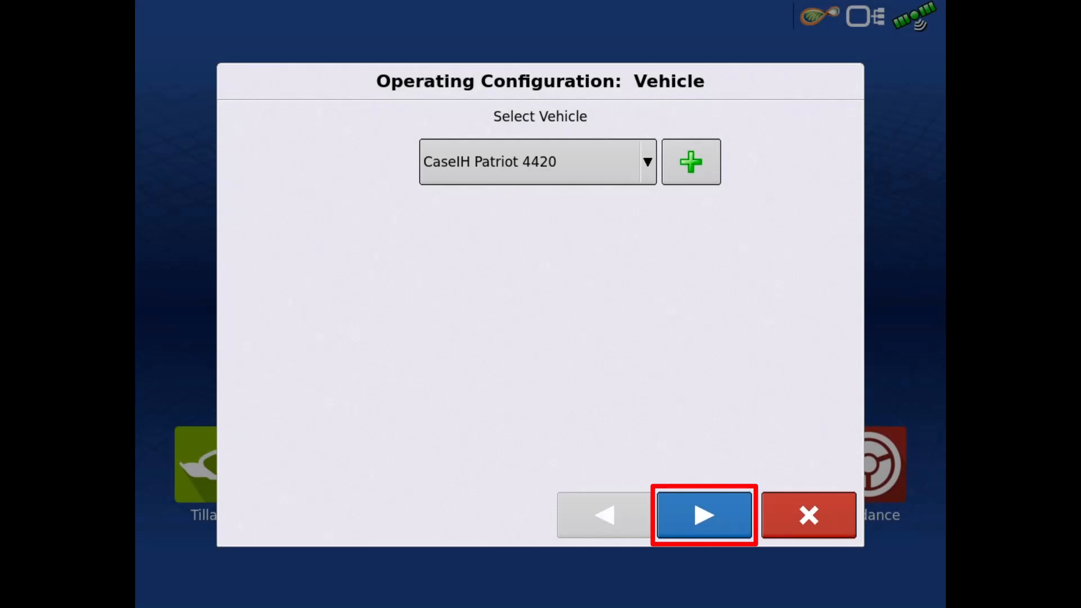
click(703, 514)
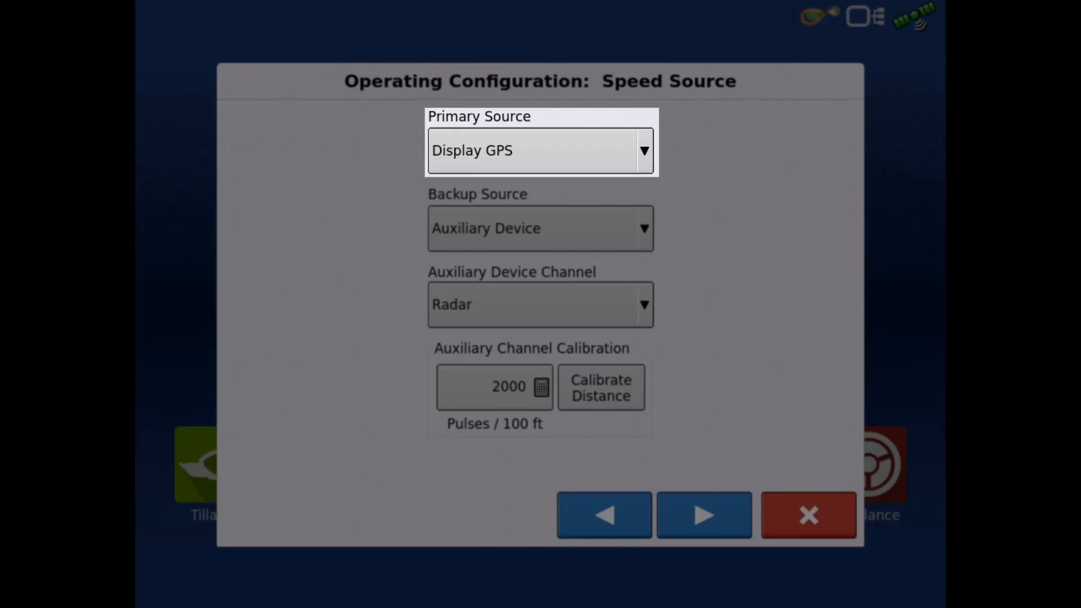
click(704, 515)
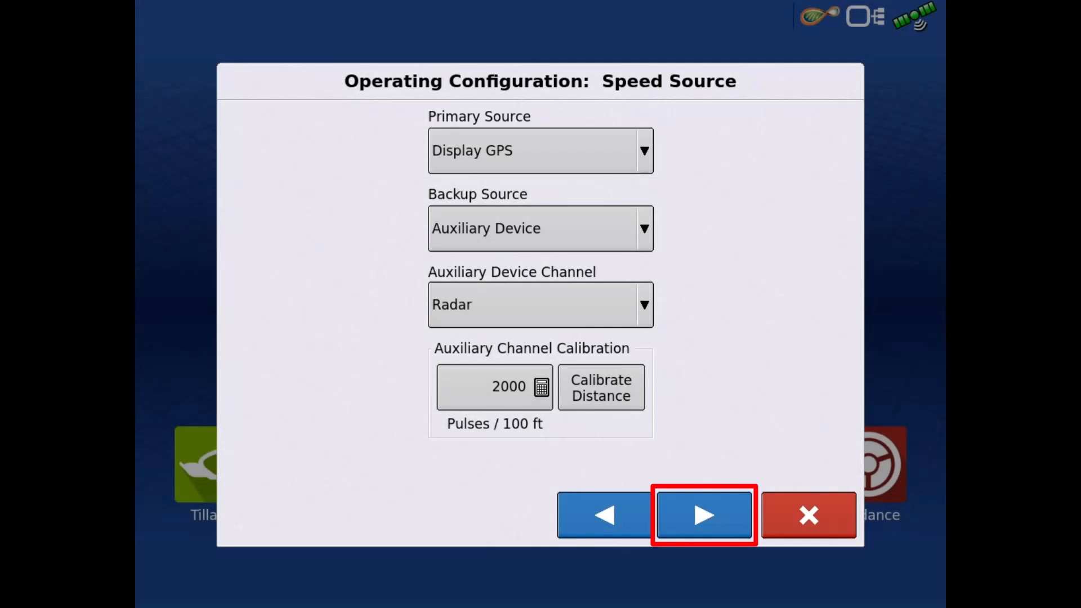
click(703, 514)
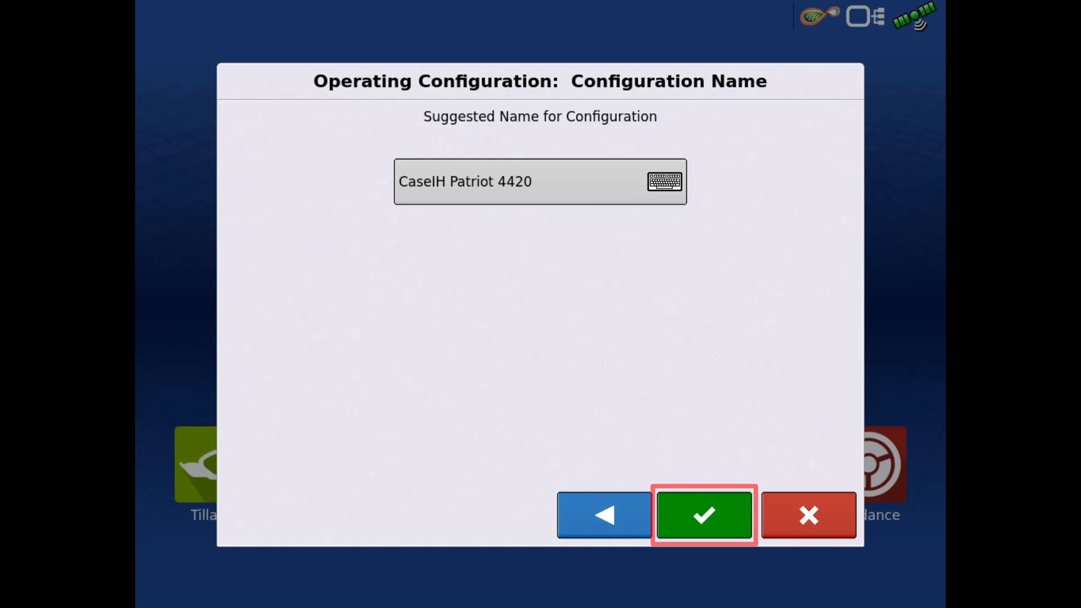
click(703, 514)
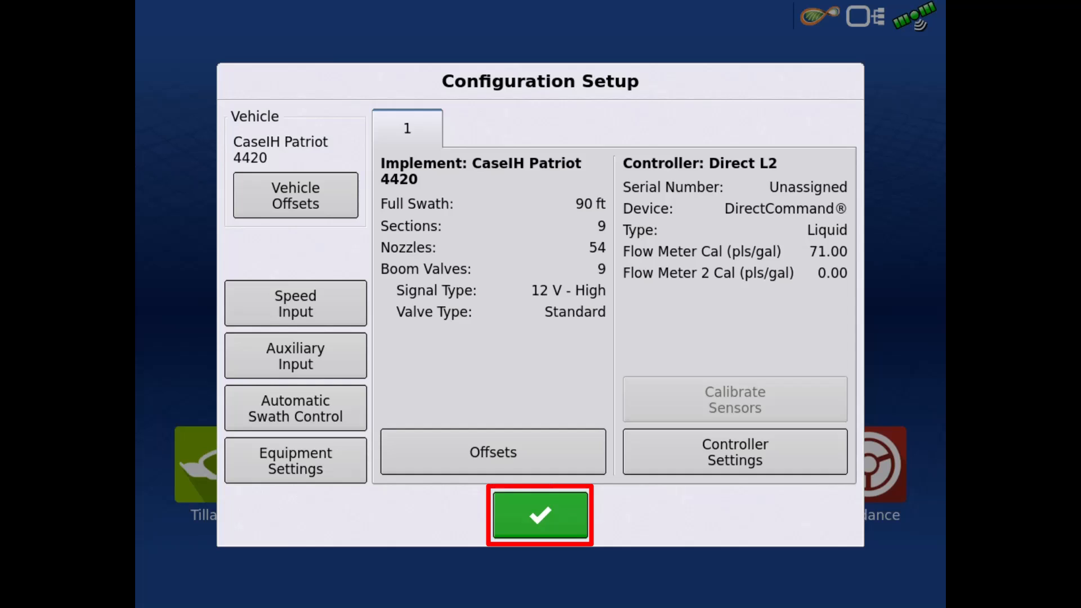
click(539, 515)
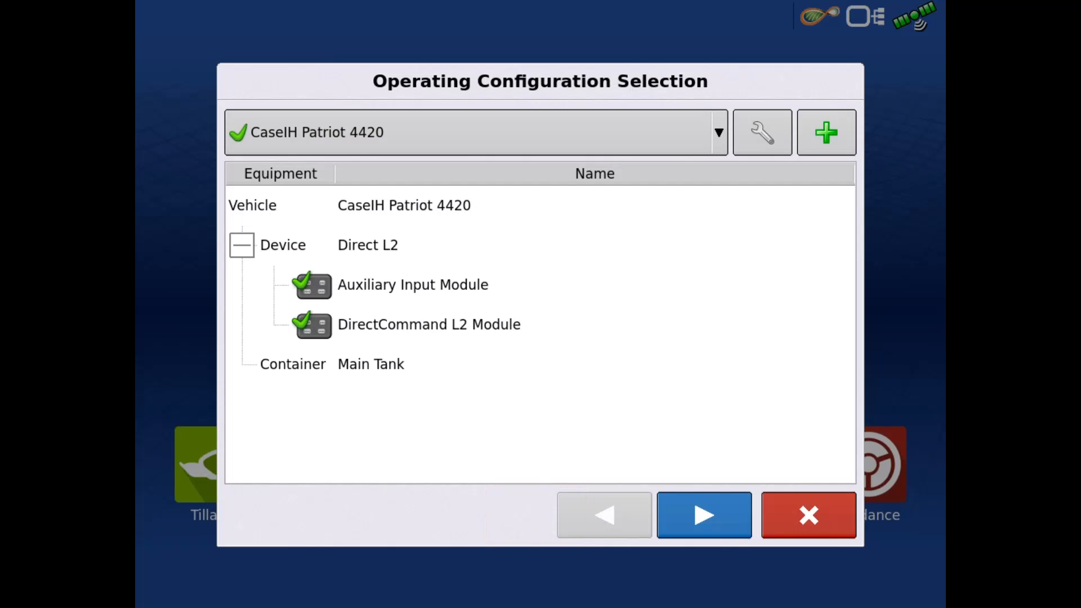